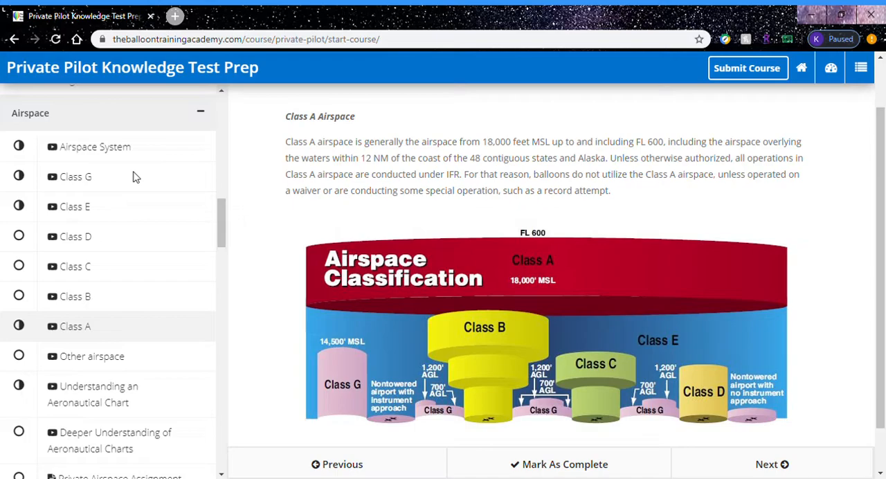
mouse_move(61, 200)
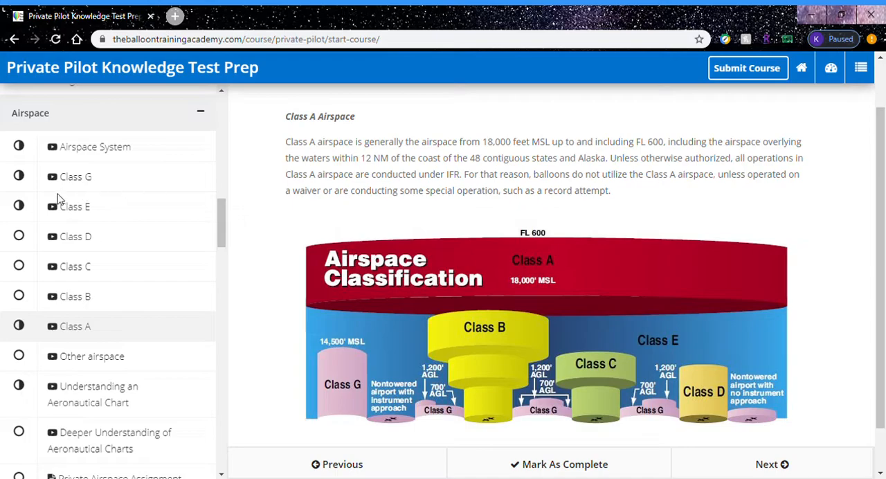